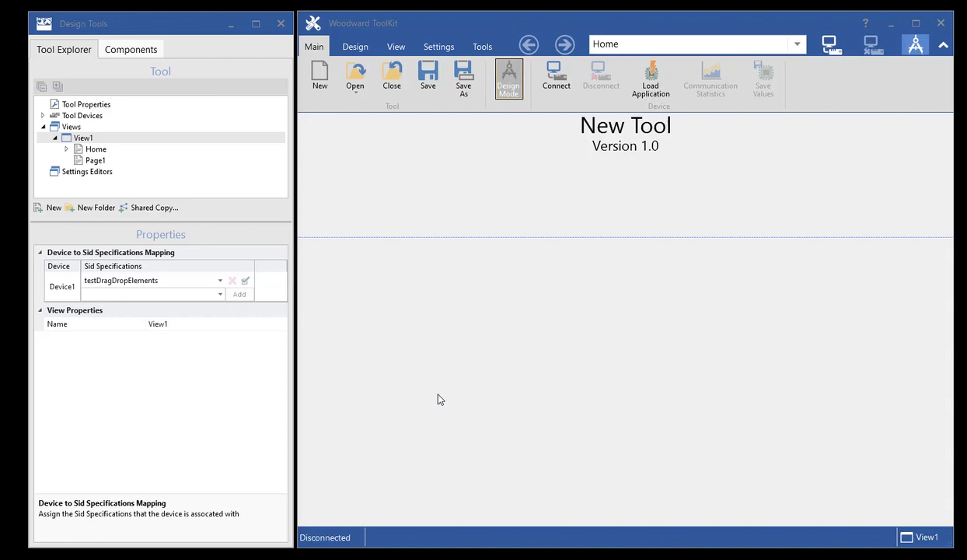
Step: Switch Device1's SID specification entry from testDragDropElements to testDragDropElements2
{"action": "left_click", "coordinate": [95, 149]}
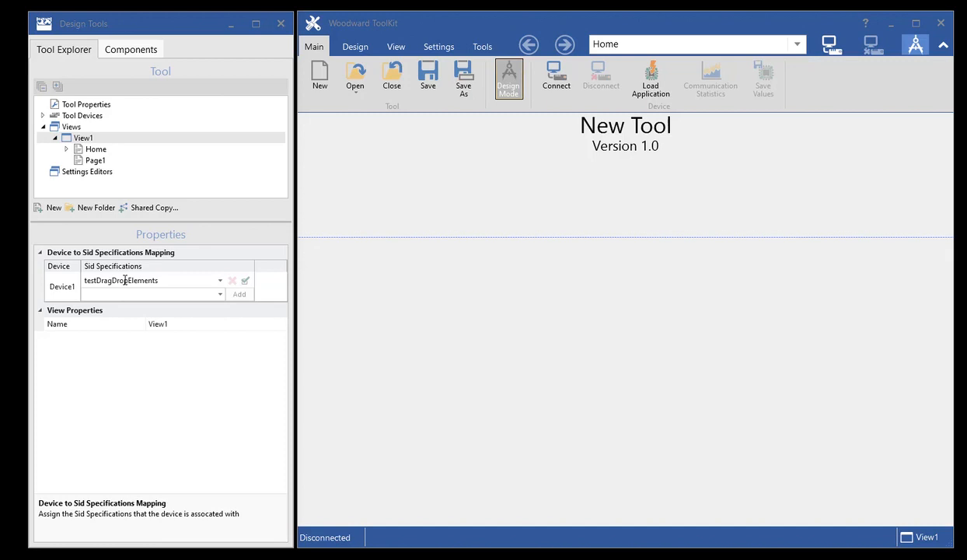
{"action": "mouse_move", "coordinate": [107, 259]}
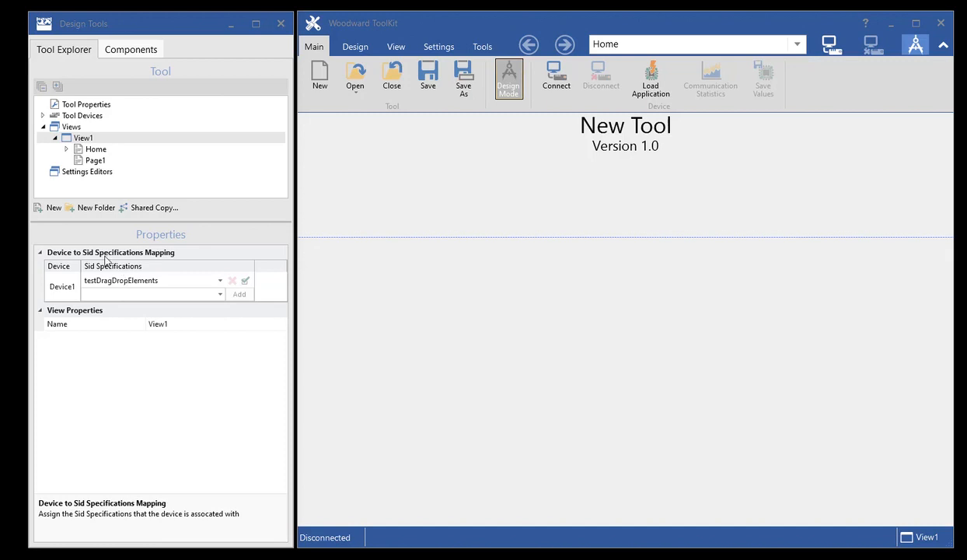
{"action": "mouse_move", "coordinate": [225, 354]}
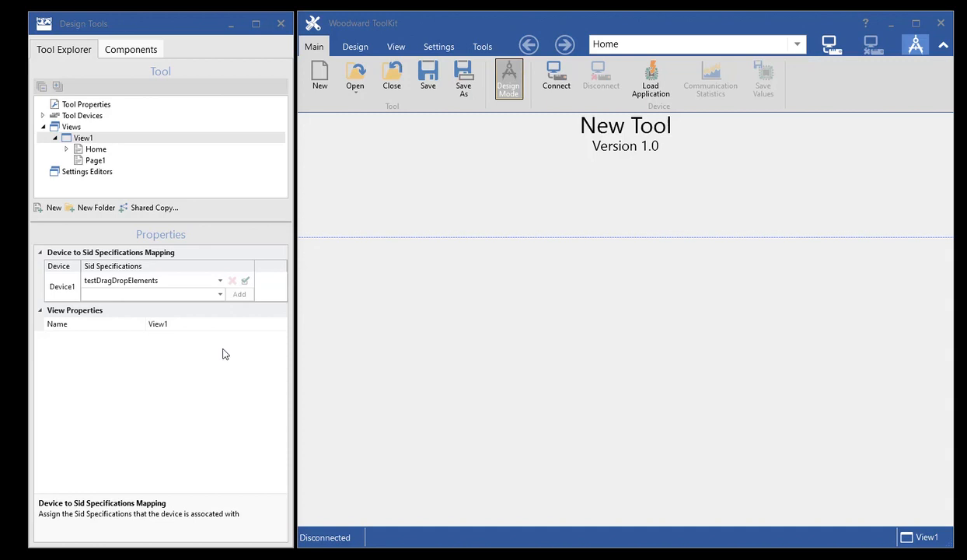
{"action": "left_click", "coordinate": [220, 280]}
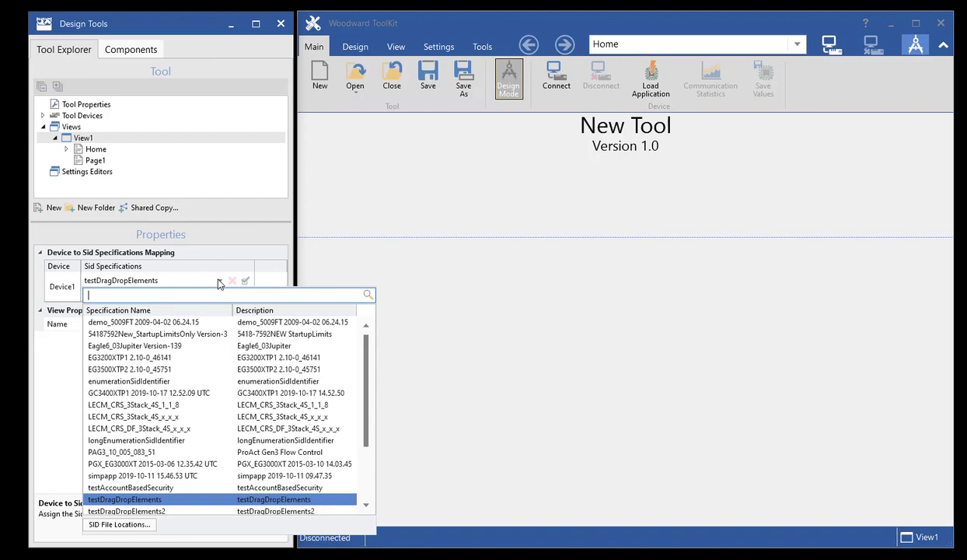
{"action": "left_click", "coordinate": [124, 499]}
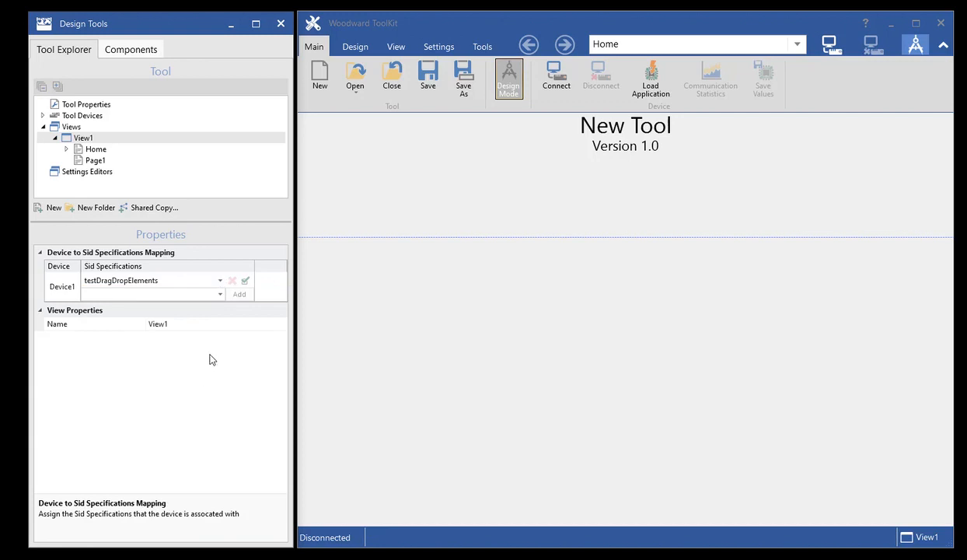
{"action": "left_click", "coordinate": [220, 281]}
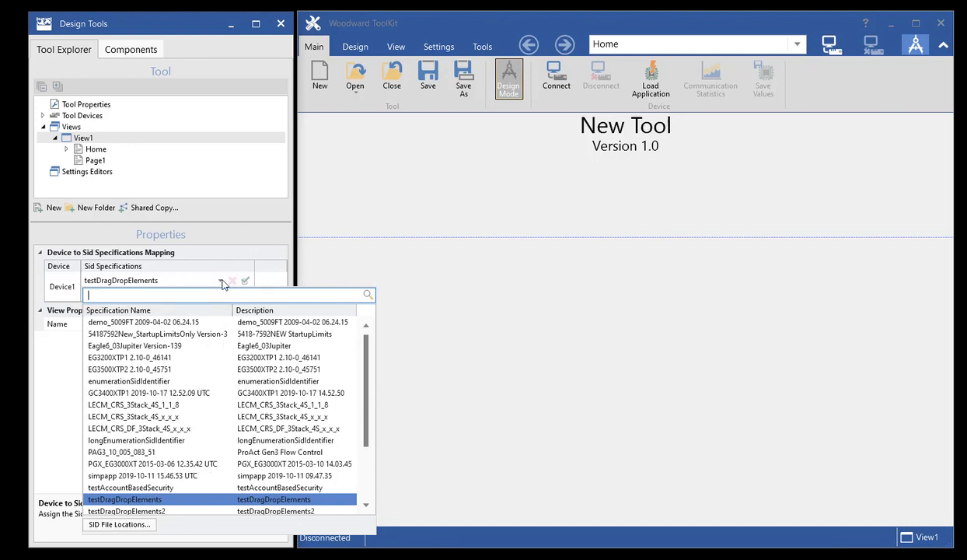
{"action": "left_click", "coordinate": [124, 499]}
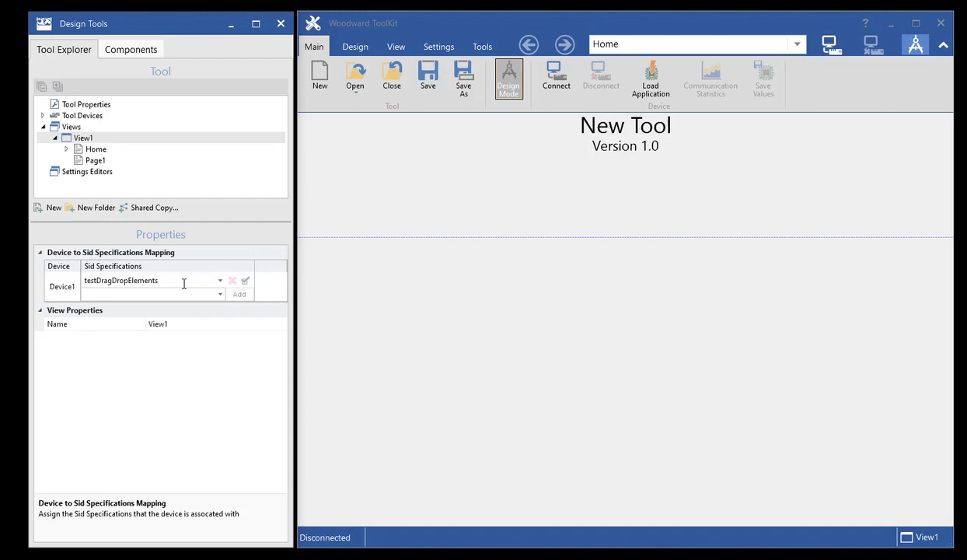
{"action": "left_click", "coordinate": [83, 138]}
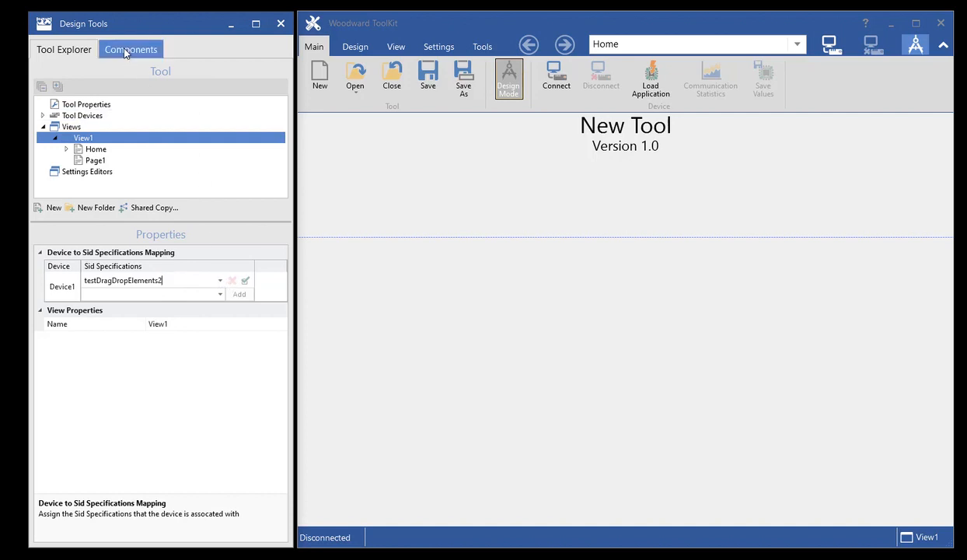
{"action": "left_click", "coordinate": [131, 49]}
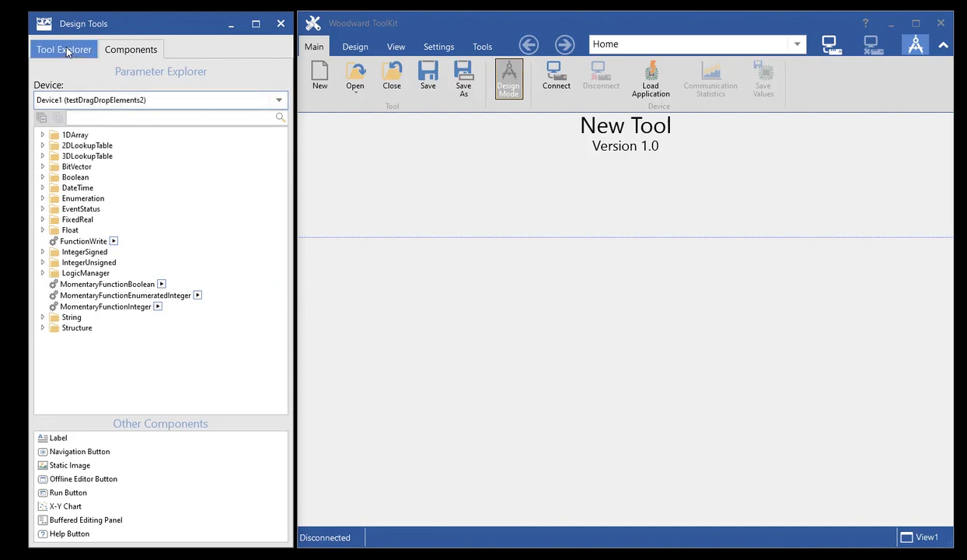
{"action": "left_click", "coordinate": [63, 49]}
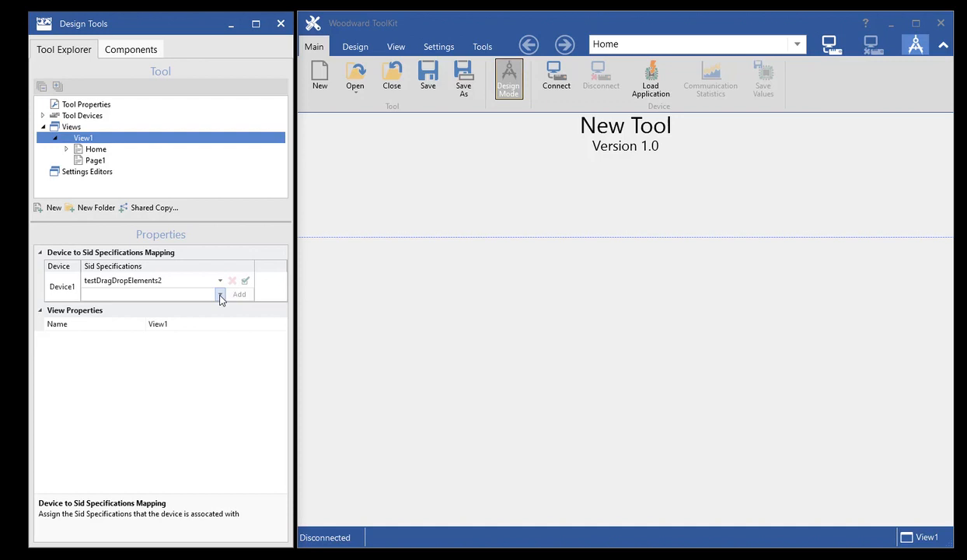
{"action": "mouse_move", "coordinate": [225, 237]}
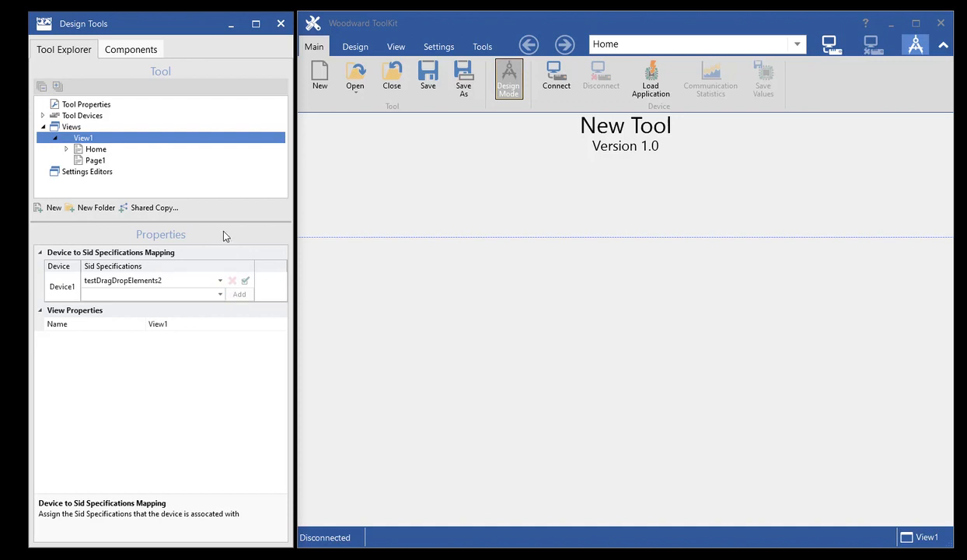
{"action": "mouse_move", "coordinate": [207, 346]}
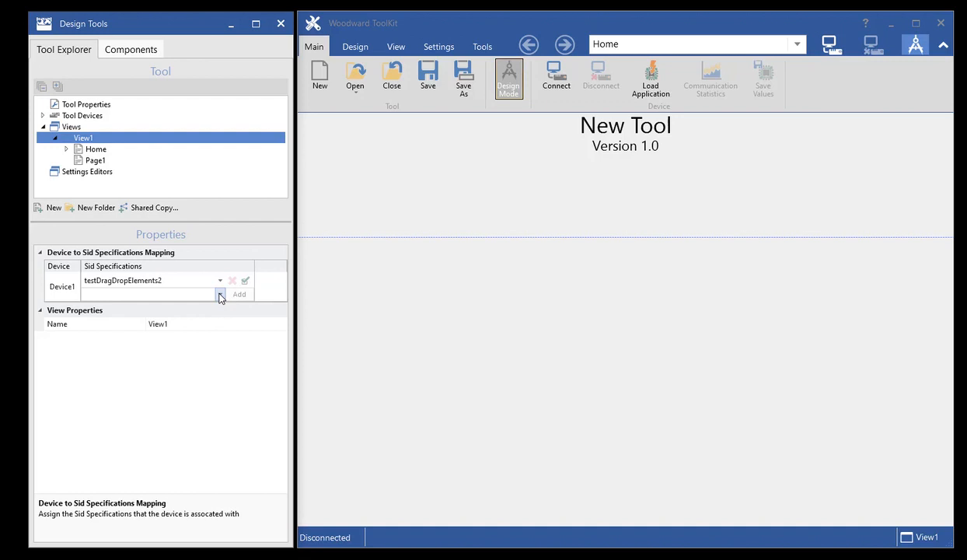
Step: Add testDragDropElements in the empty mapping row as Device1's second SID specification
{"action": "left_click", "coordinate": [220, 294]}
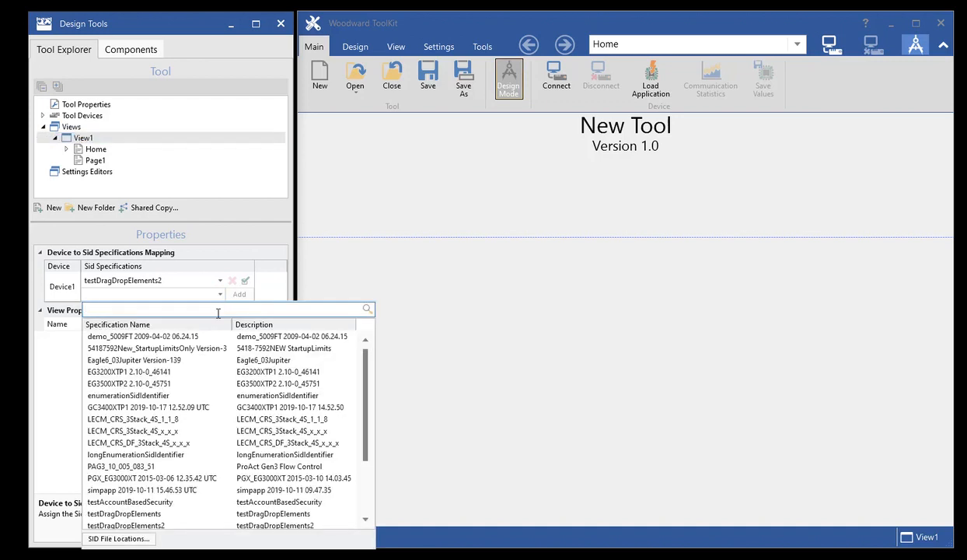
{"action": "left_click", "coordinate": [124, 514]}
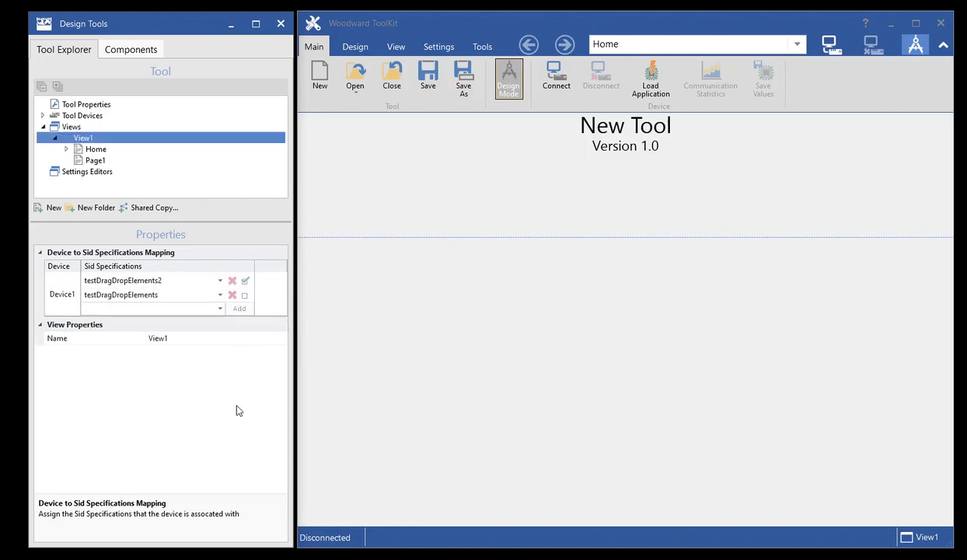
{"action": "mouse_move", "coordinate": [240, 423]}
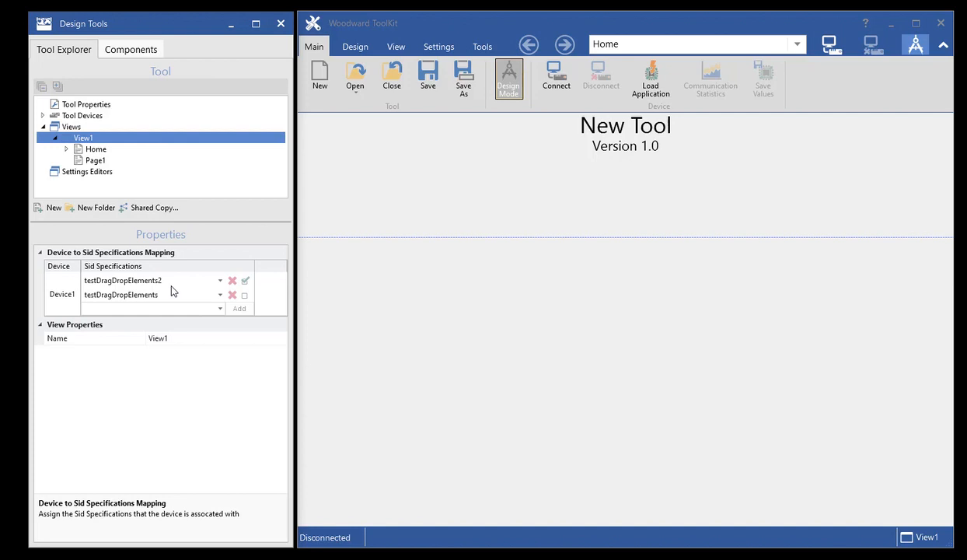
{"action": "mouse_move", "coordinate": [186, 294]}
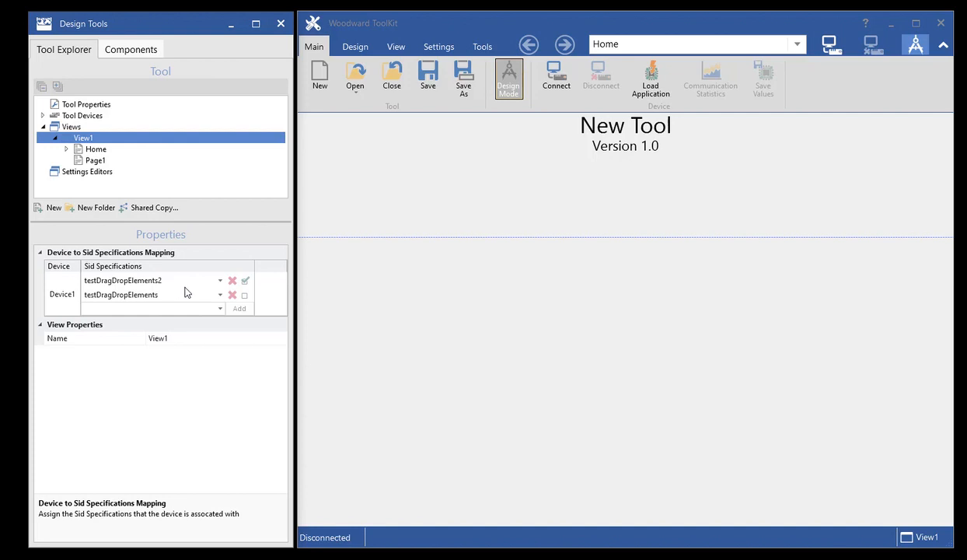
{"action": "mouse_move", "coordinate": [232, 295]}
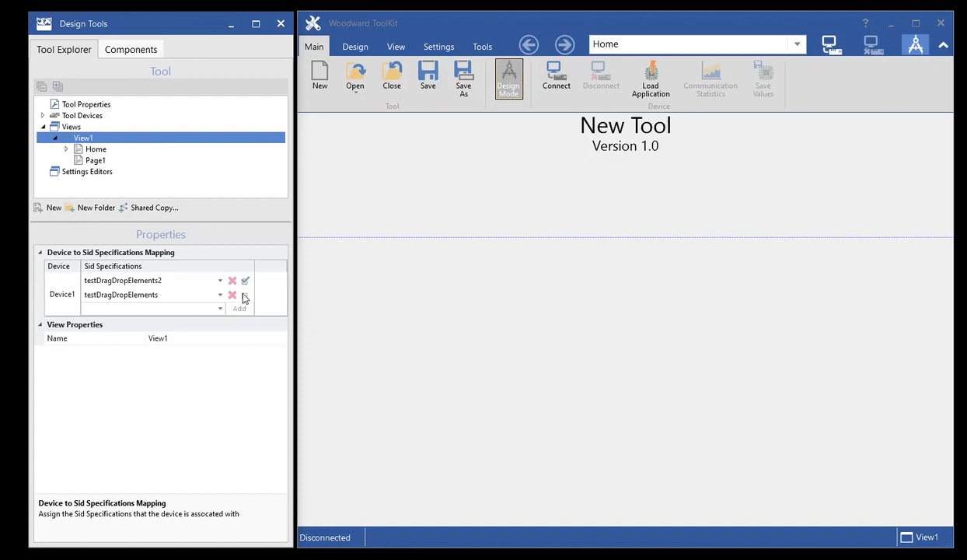
{"action": "mouse_move", "coordinate": [245, 288]}
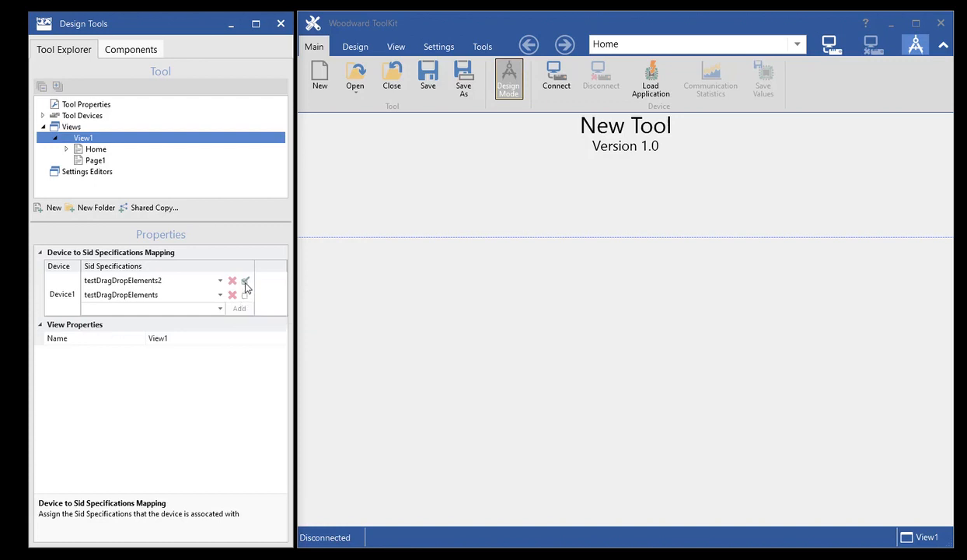
{"action": "mouse_move", "coordinate": [245, 281]}
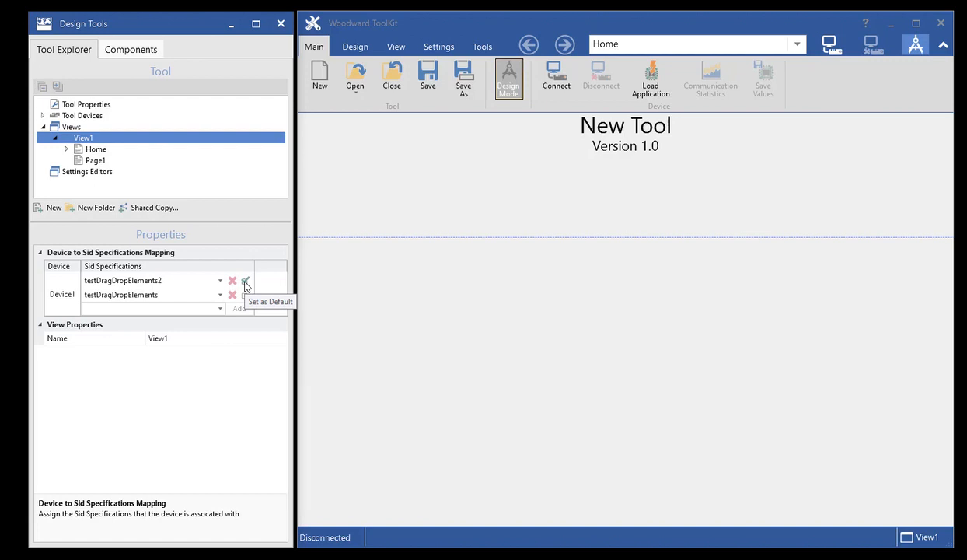
{"action": "mouse_move", "coordinate": [237, 229]}
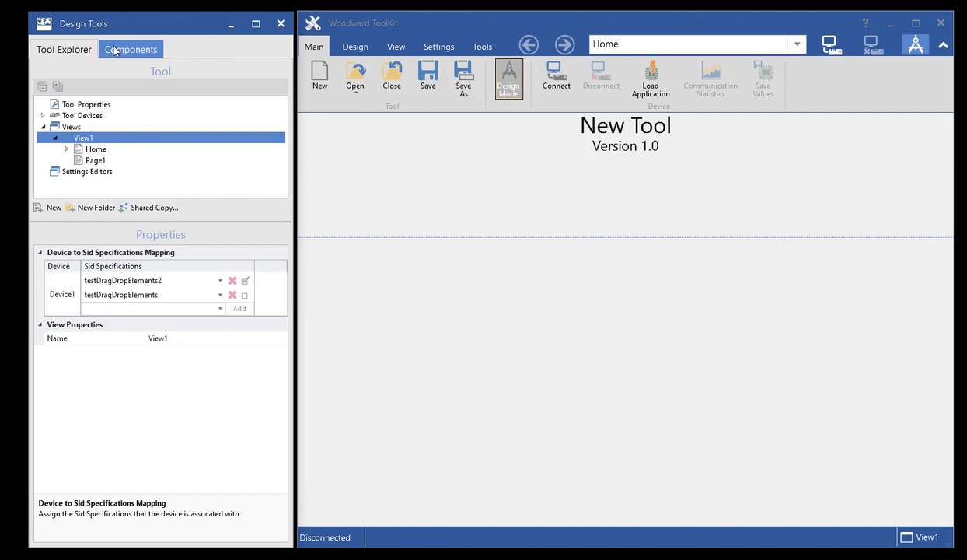
{"action": "left_click", "coordinate": [130, 49]}
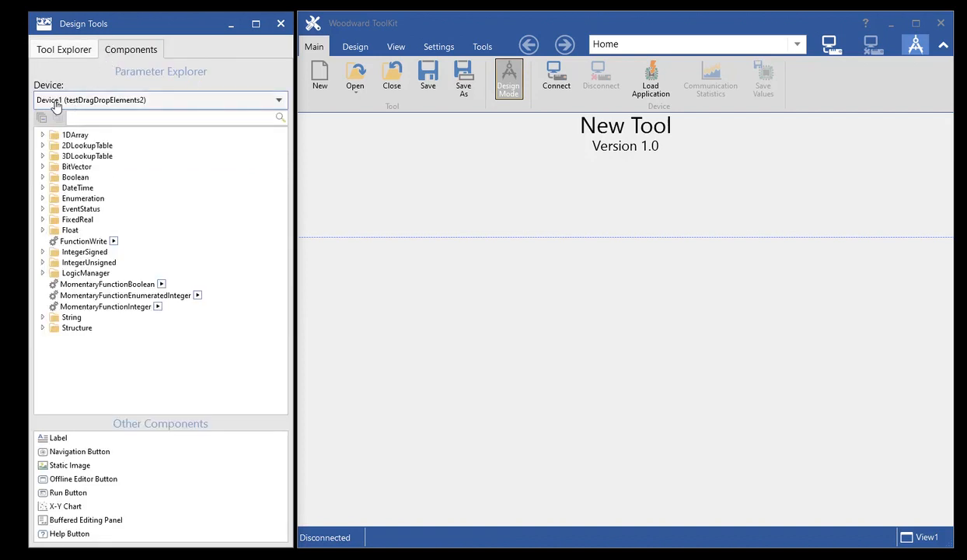
{"action": "mouse_move", "coordinate": [122, 106]}
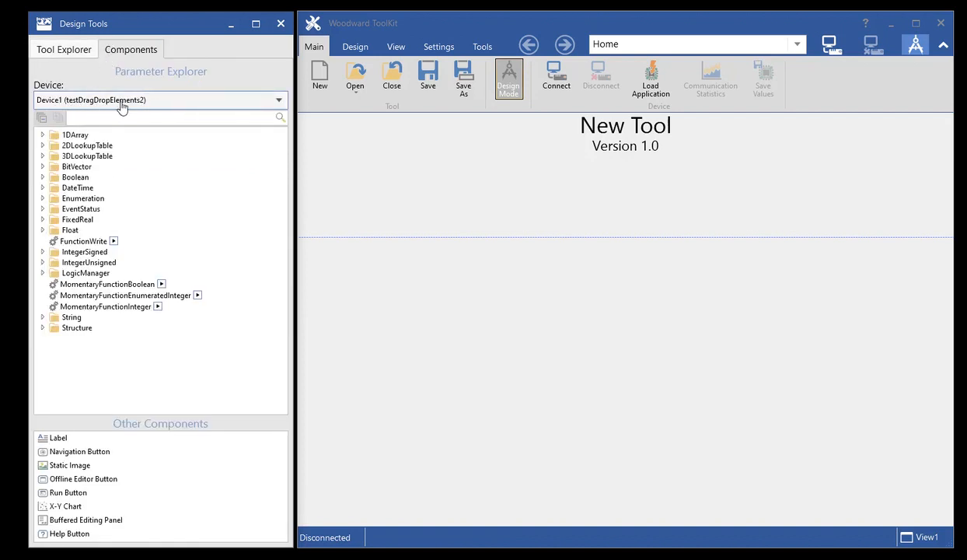
{"action": "left_click", "coordinate": [75, 135]}
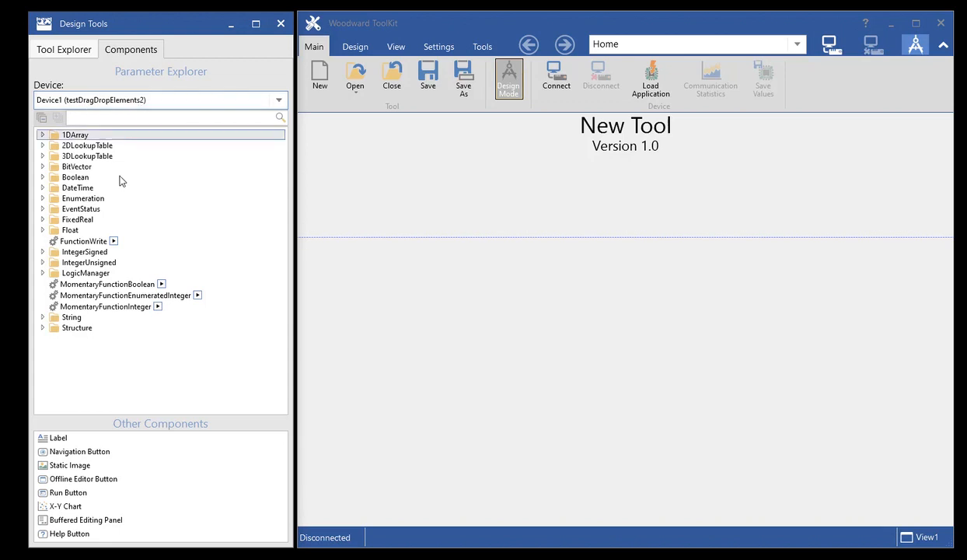
{"action": "left_click", "coordinate": [86, 145]}
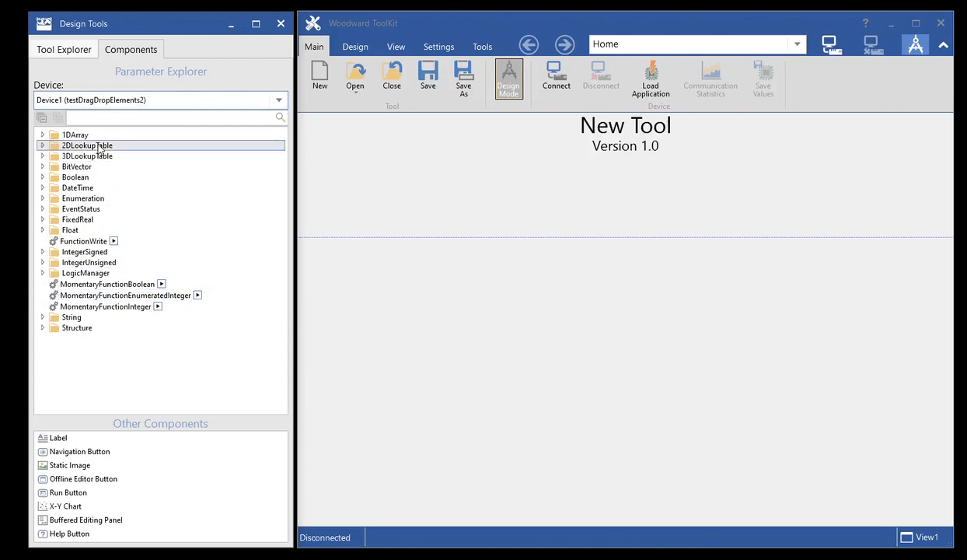
{"action": "left_click", "coordinate": [63, 49]}
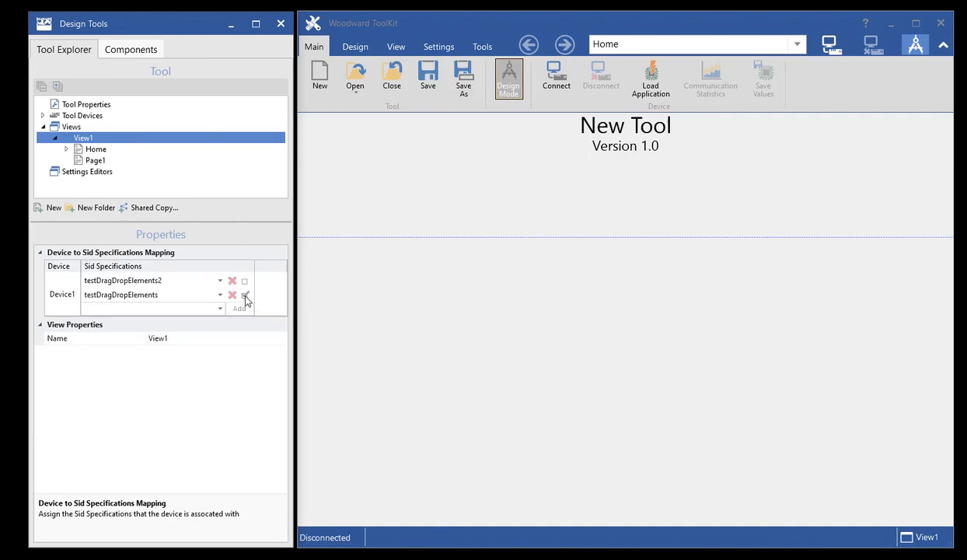
{"action": "left_click", "coordinate": [130, 49]}
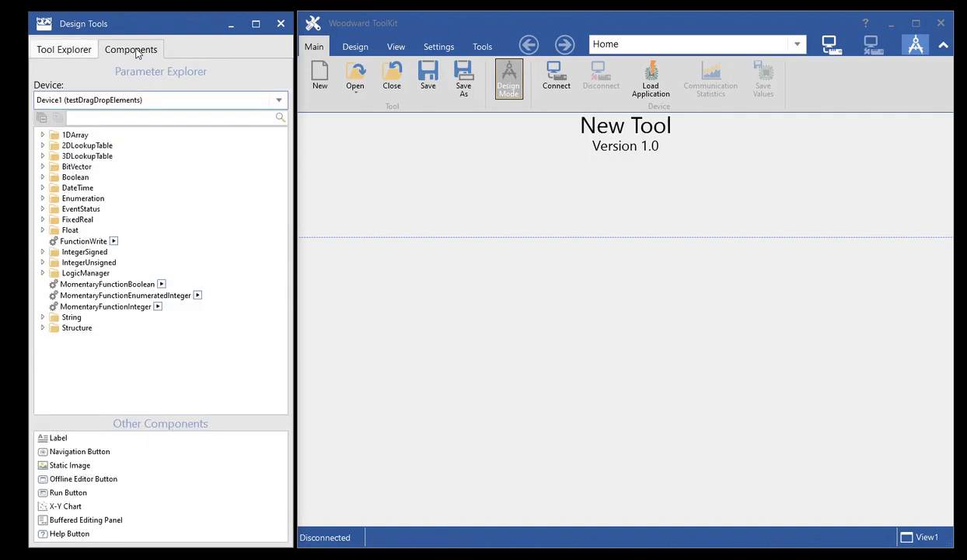
{"action": "left_click", "coordinate": [75, 177]}
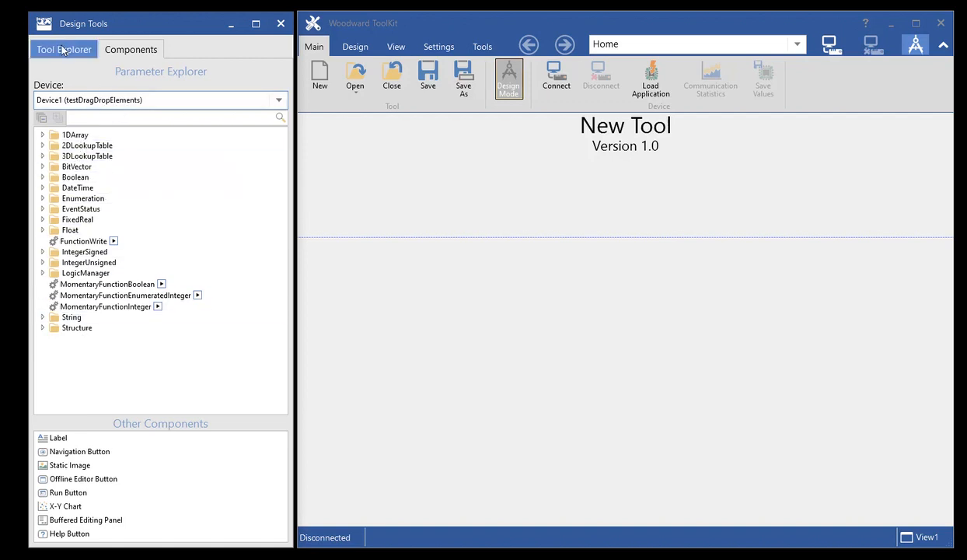
{"action": "left_click", "coordinate": [64, 49]}
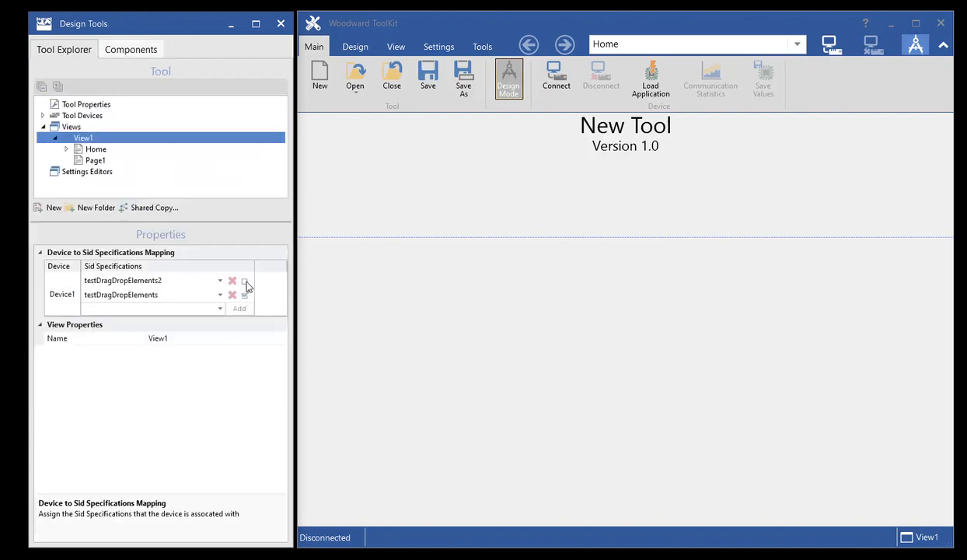
{"action": "mouse_move", "coordinate": [245, 285]}
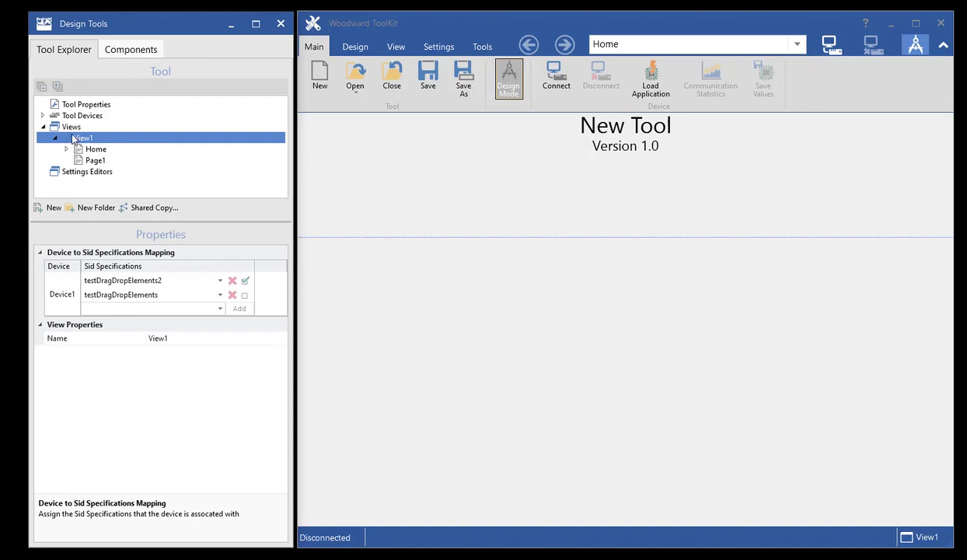
{"action": "mouse_move", "coordinate": [145, 214]}
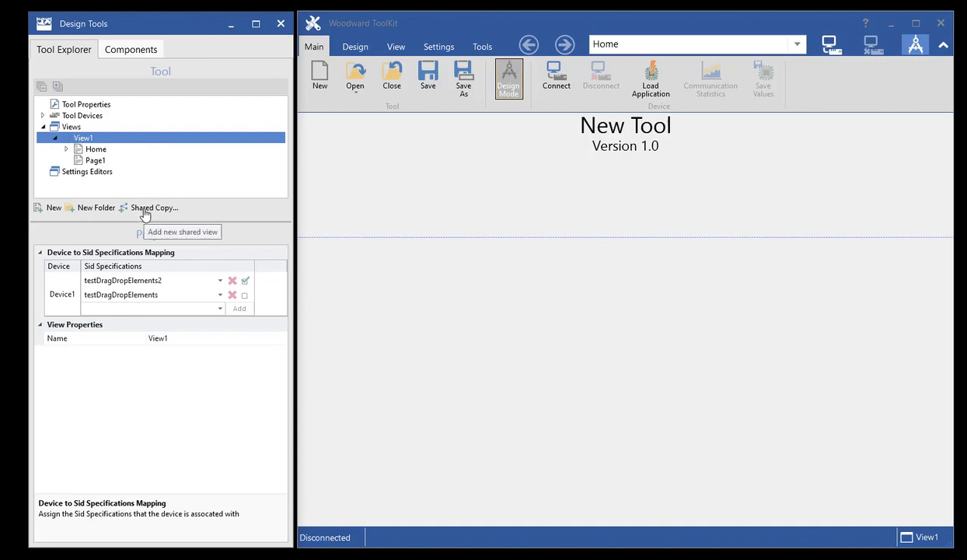
Step: Make a shared copy of View1 named View2 and select it
{"action": "left_click", "coordinate": [154, 208]}
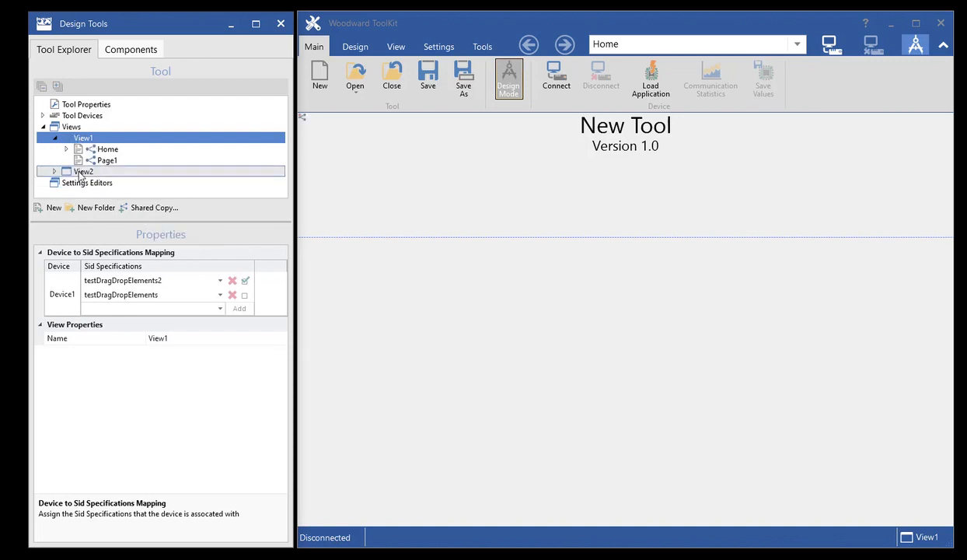
{"action": "left_click", "coordinate": [83, 171]}
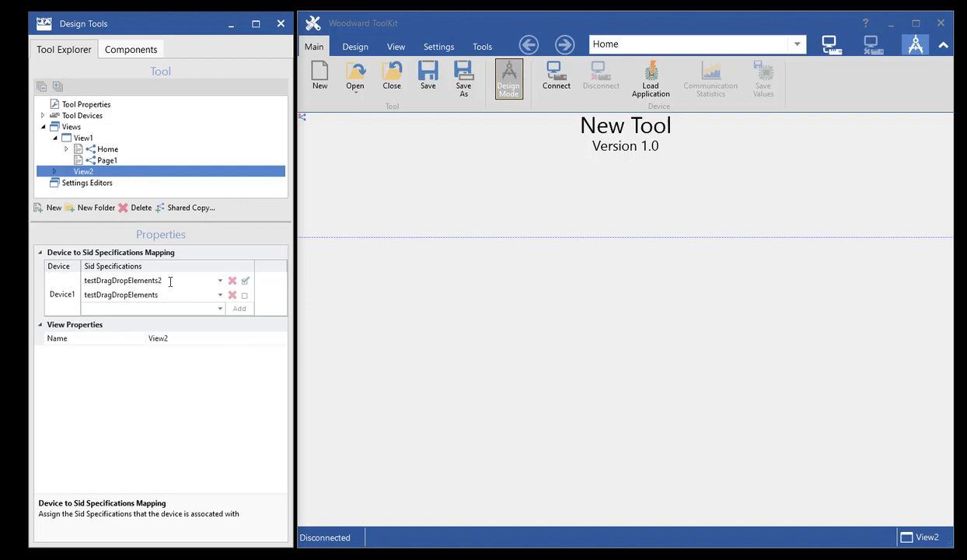
{"action": "mouse_move", "coordinate": [232, 295]}
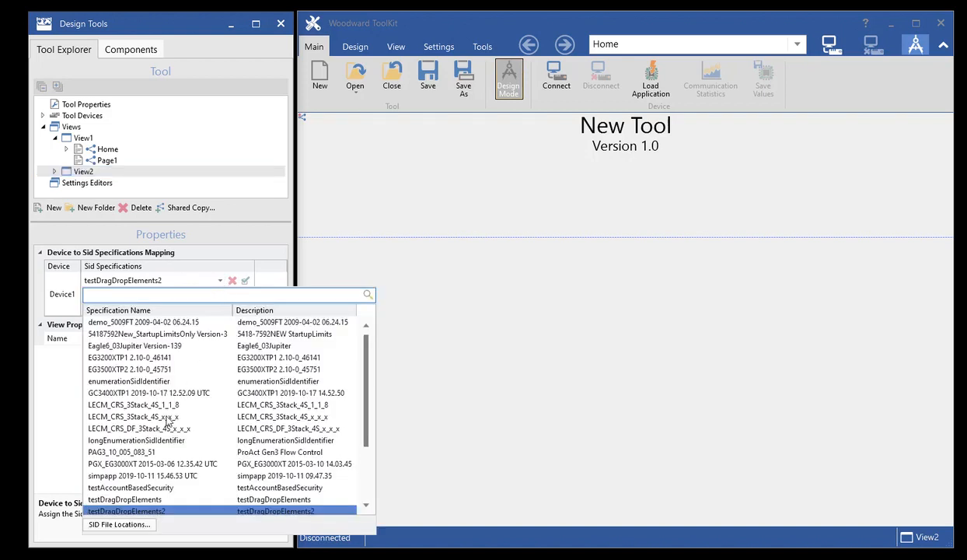
Step: Remap View2's Device1 to testAccountBasedSecurity and testNoGroupsCombination
{"action": "left_click", "coordinate": [130, 487]}
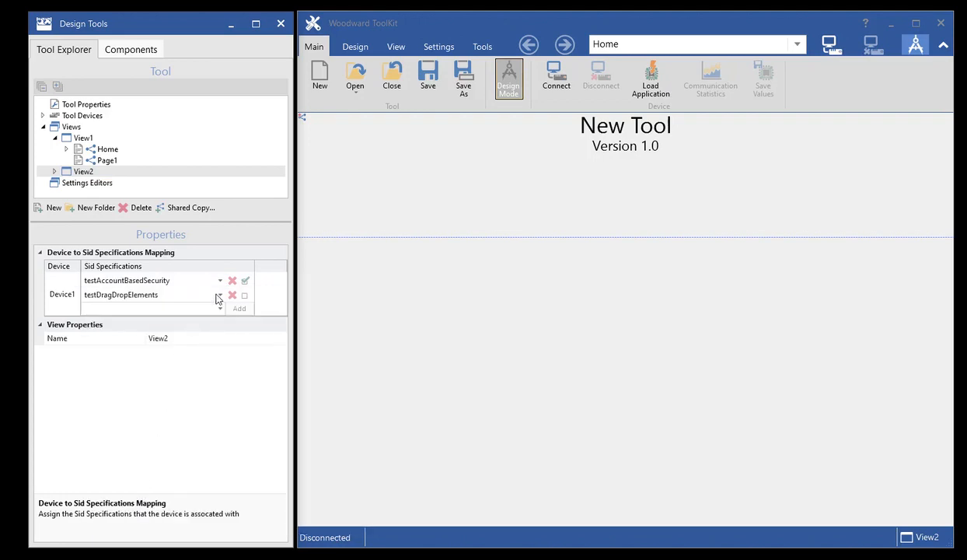
{"action": "left_click", "coordinate": [220, 302]}
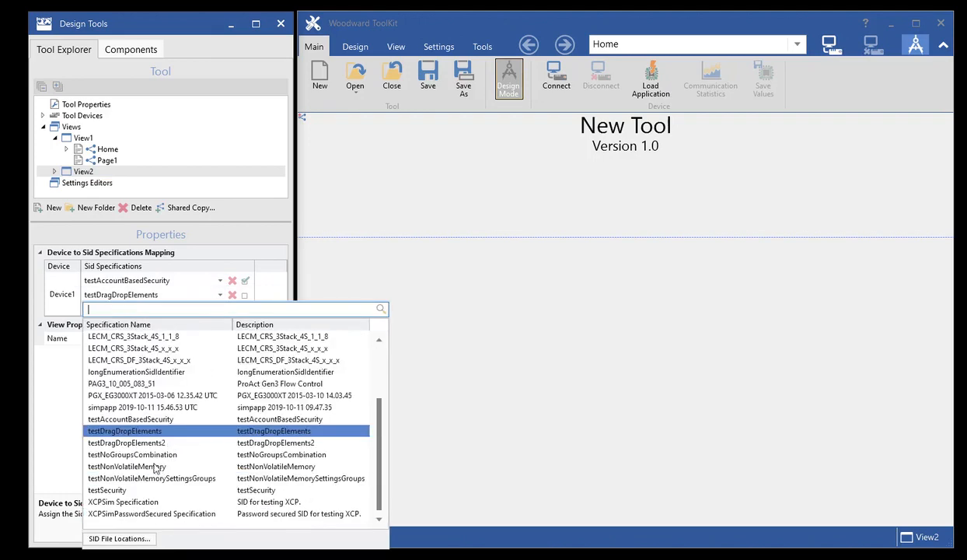
{"action": "left_click", "coordinate": [132, 454]}
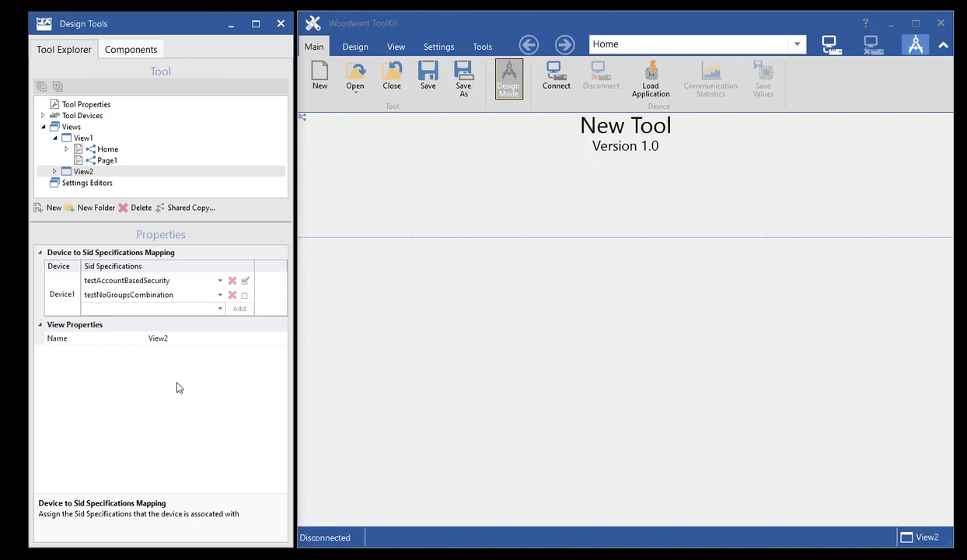
{"action": "mouse_move", "coordinate": [180, 370]}
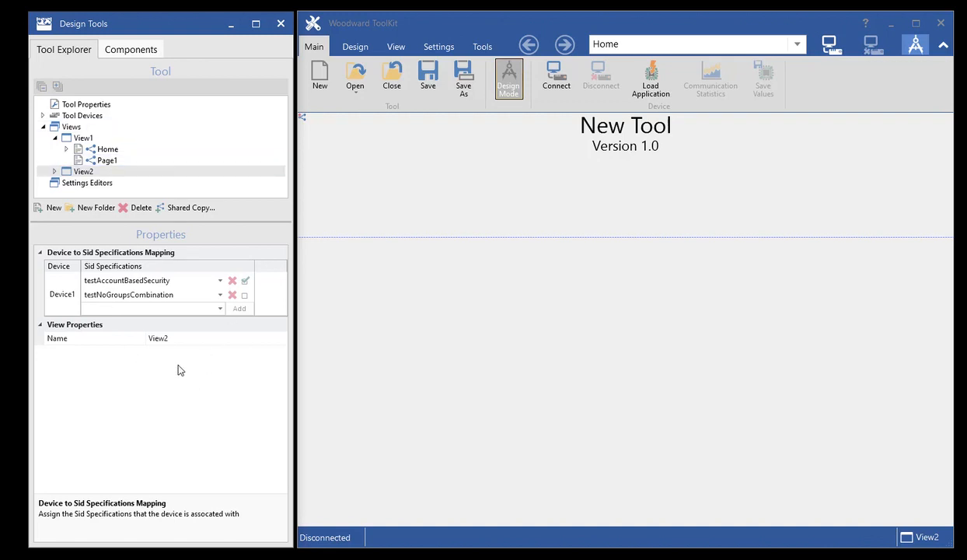